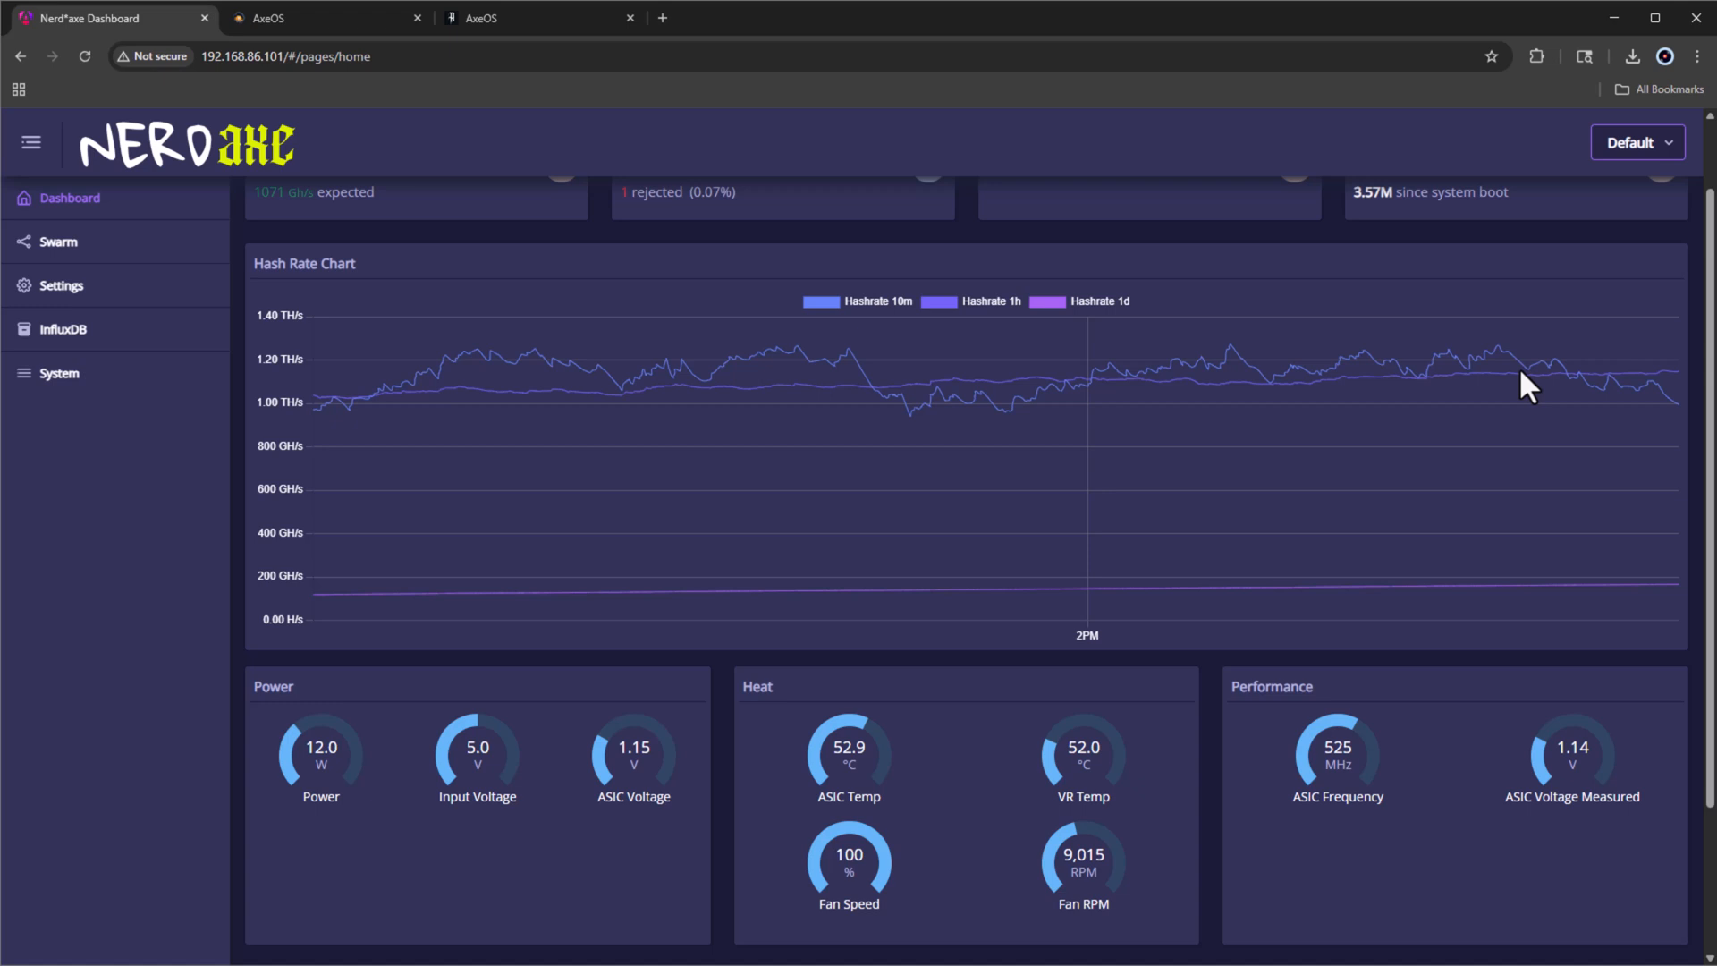
Step: Bring up the second AxeOS miner's dashboard showing ASIC 47.1 °C and VR 57 °C
left_click(319, 17)
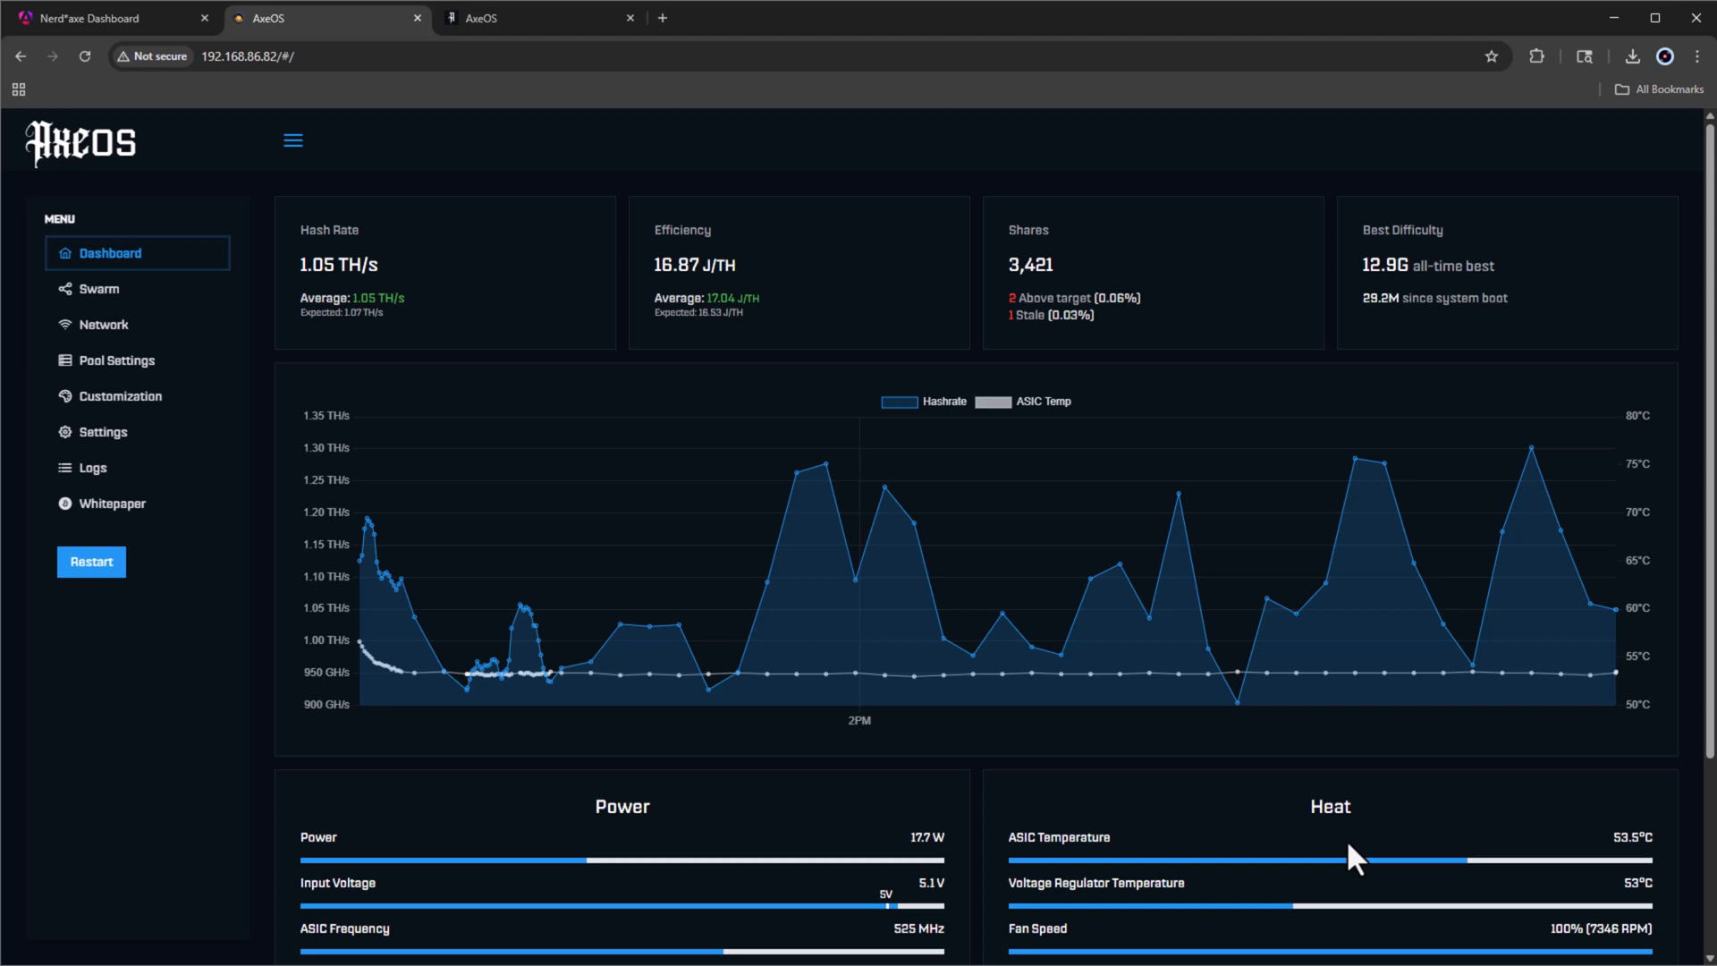
mouse_move(1604, 865)
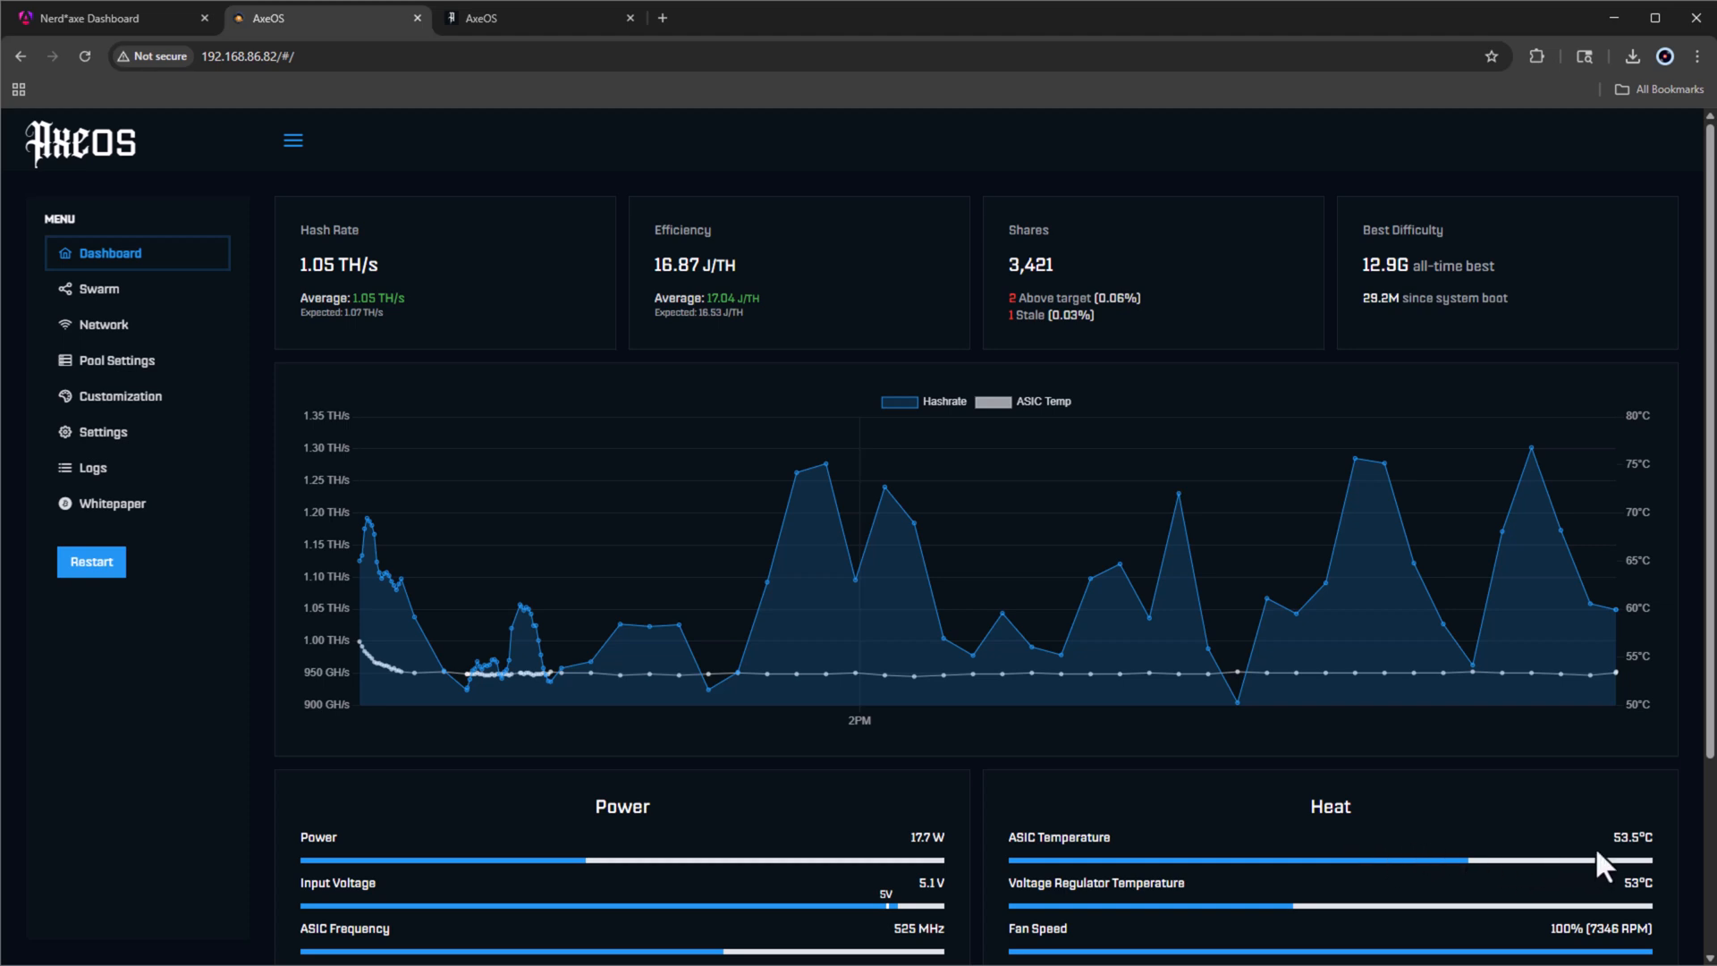
mouse_move(1611, 885)
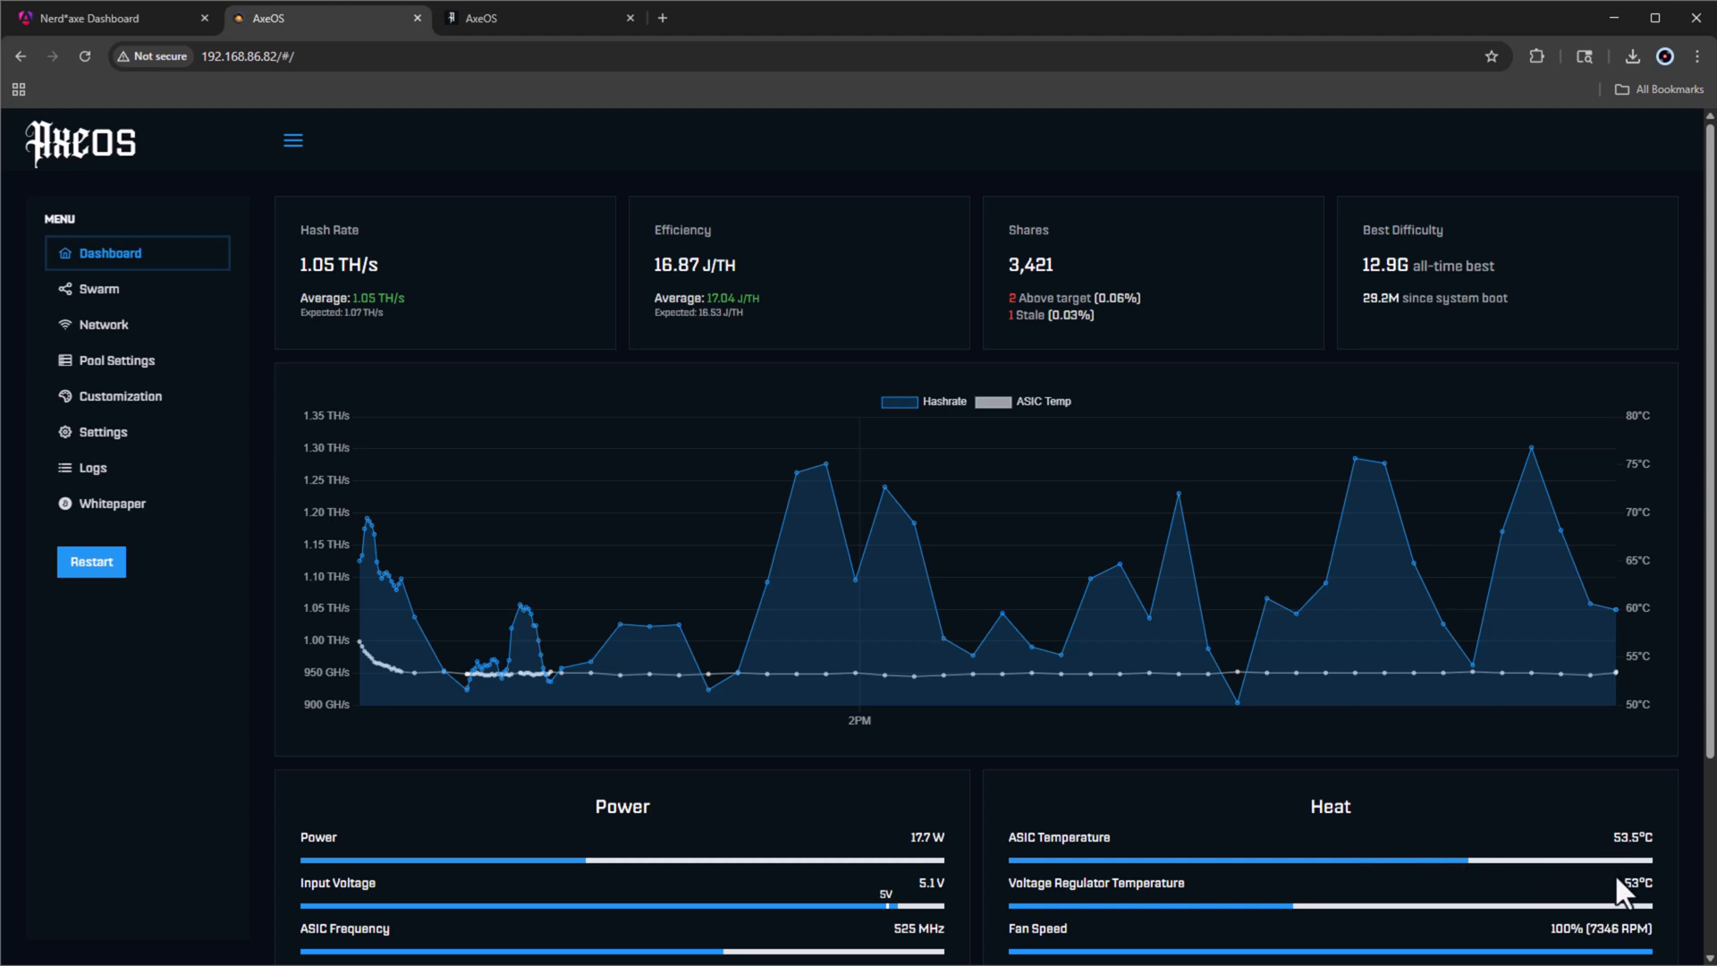
mouse_move(1612, 934)
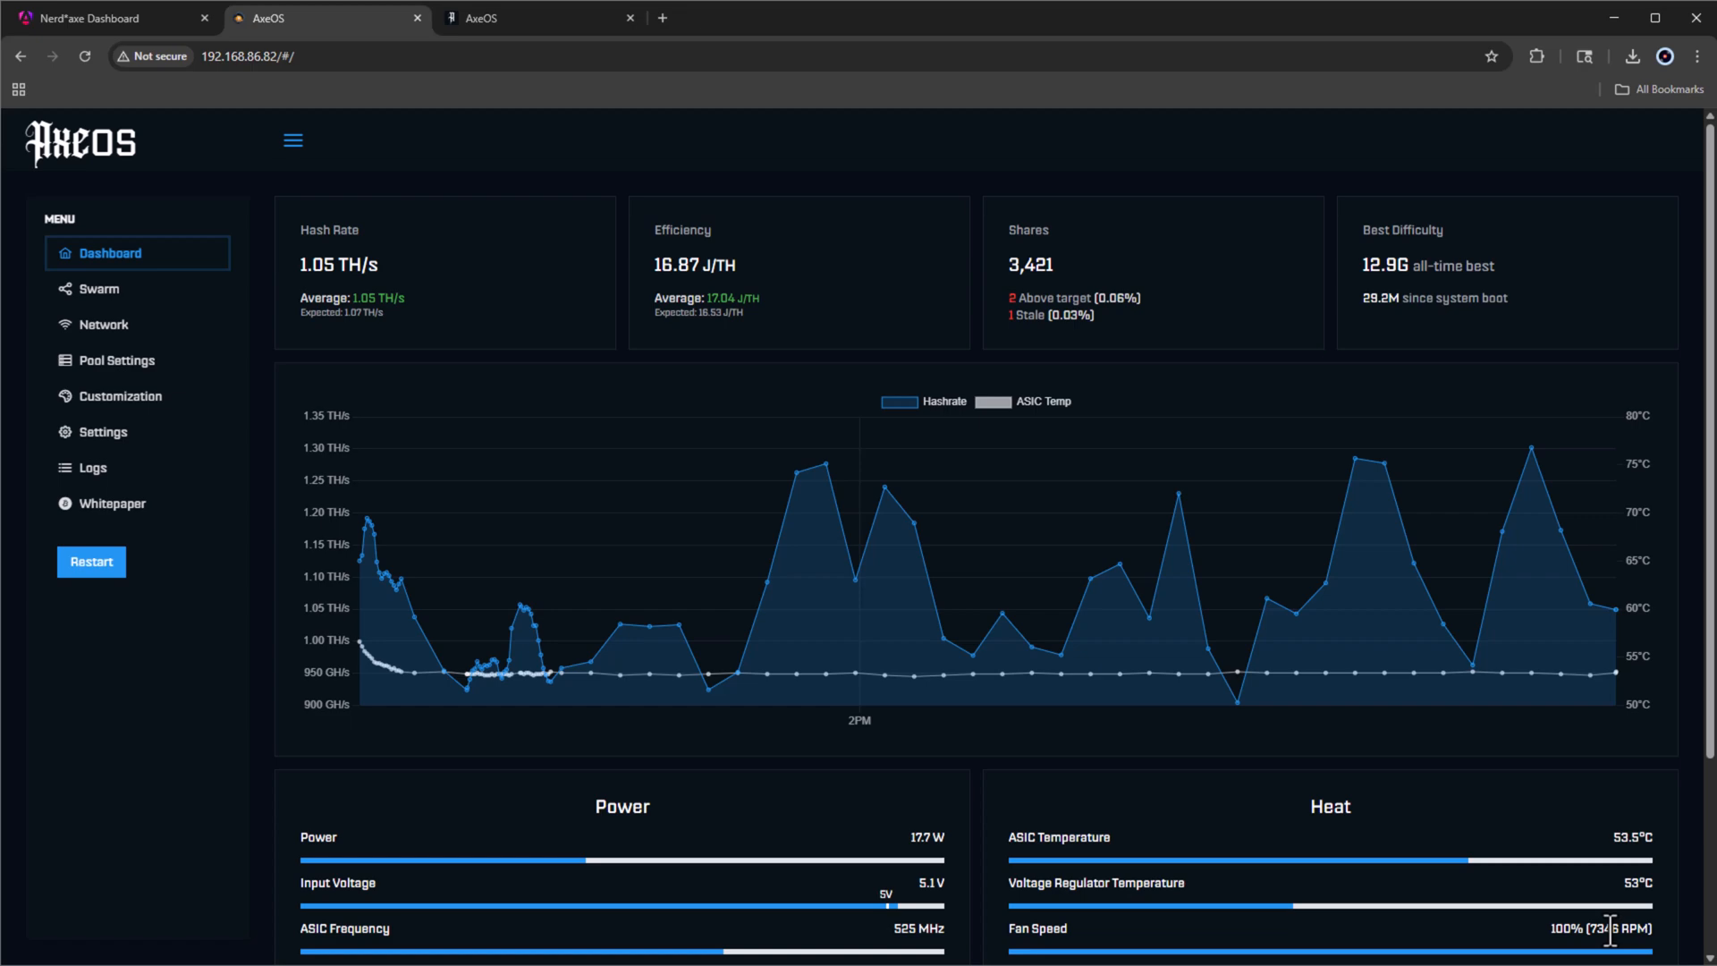
mouse_move(1023, 877)
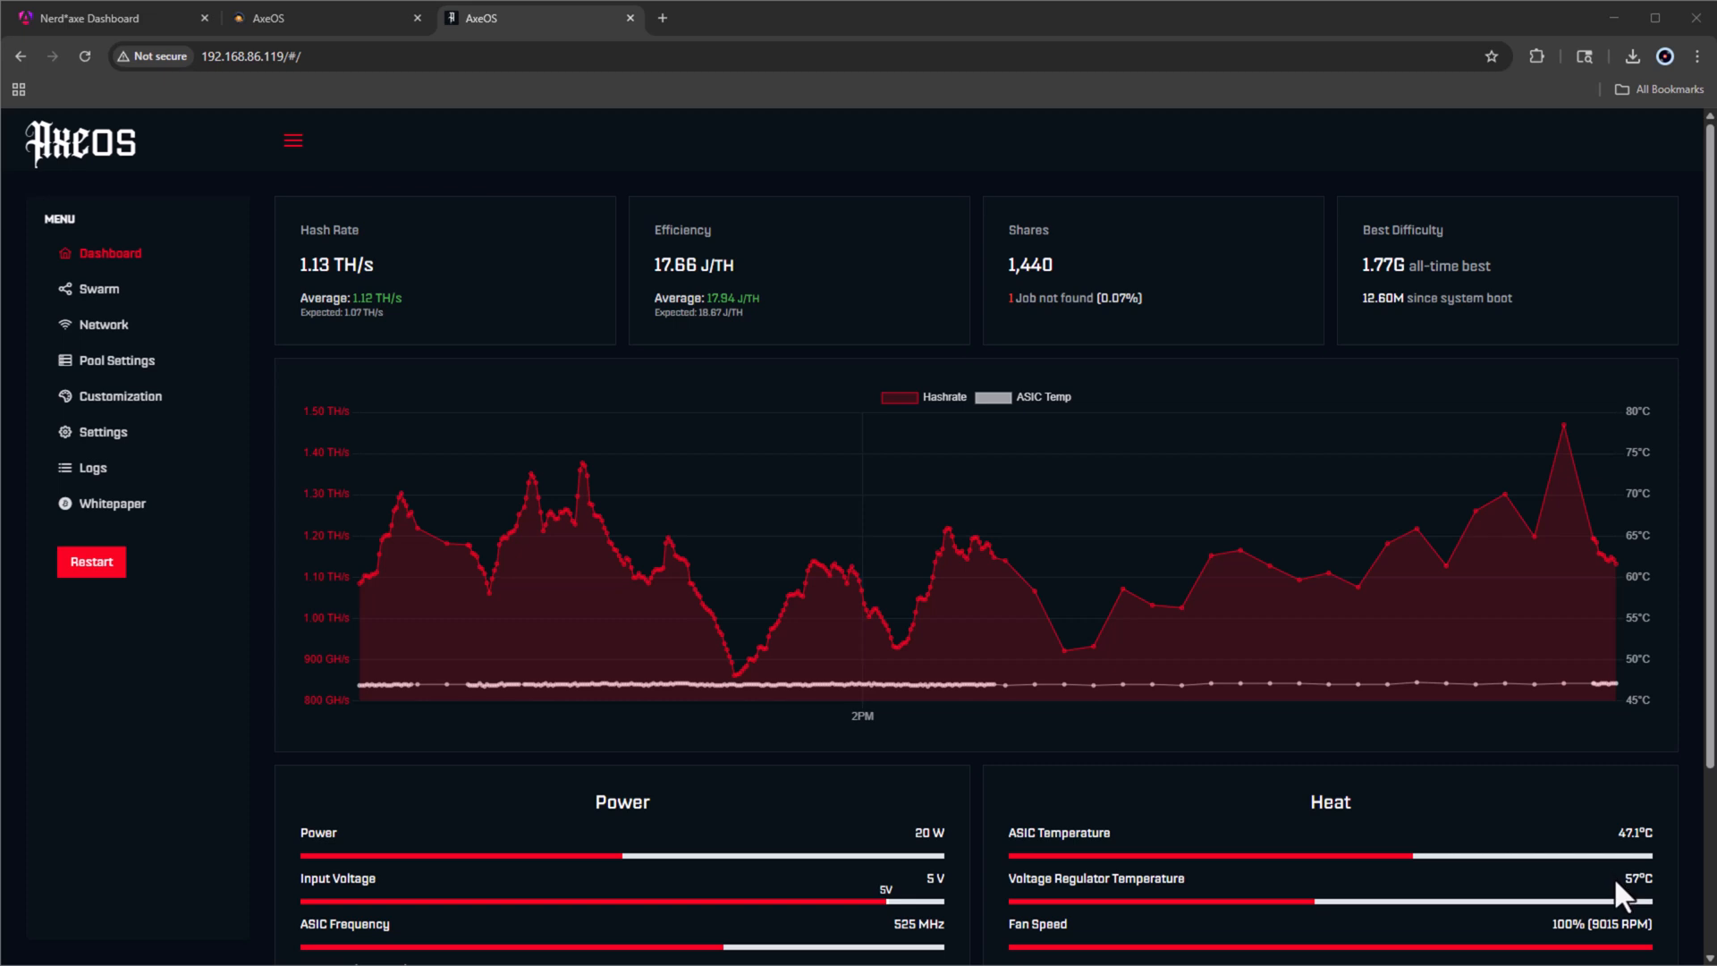
mouse_move(1545, 926)
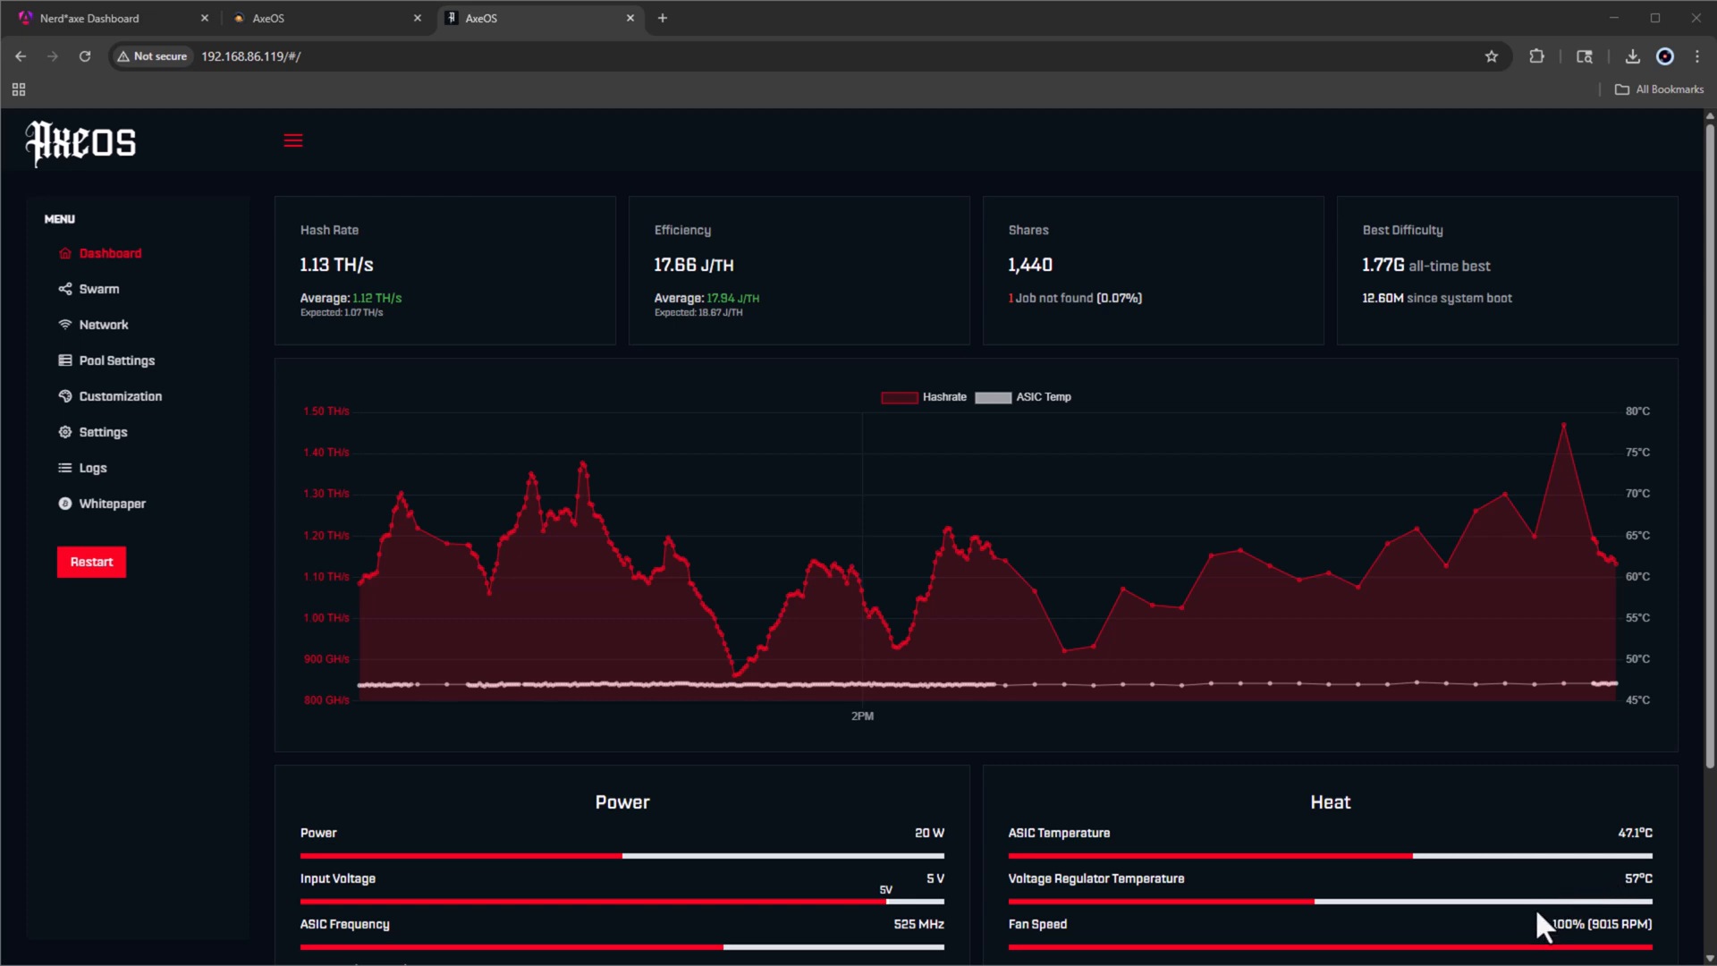
mouse_move(1544, 930)
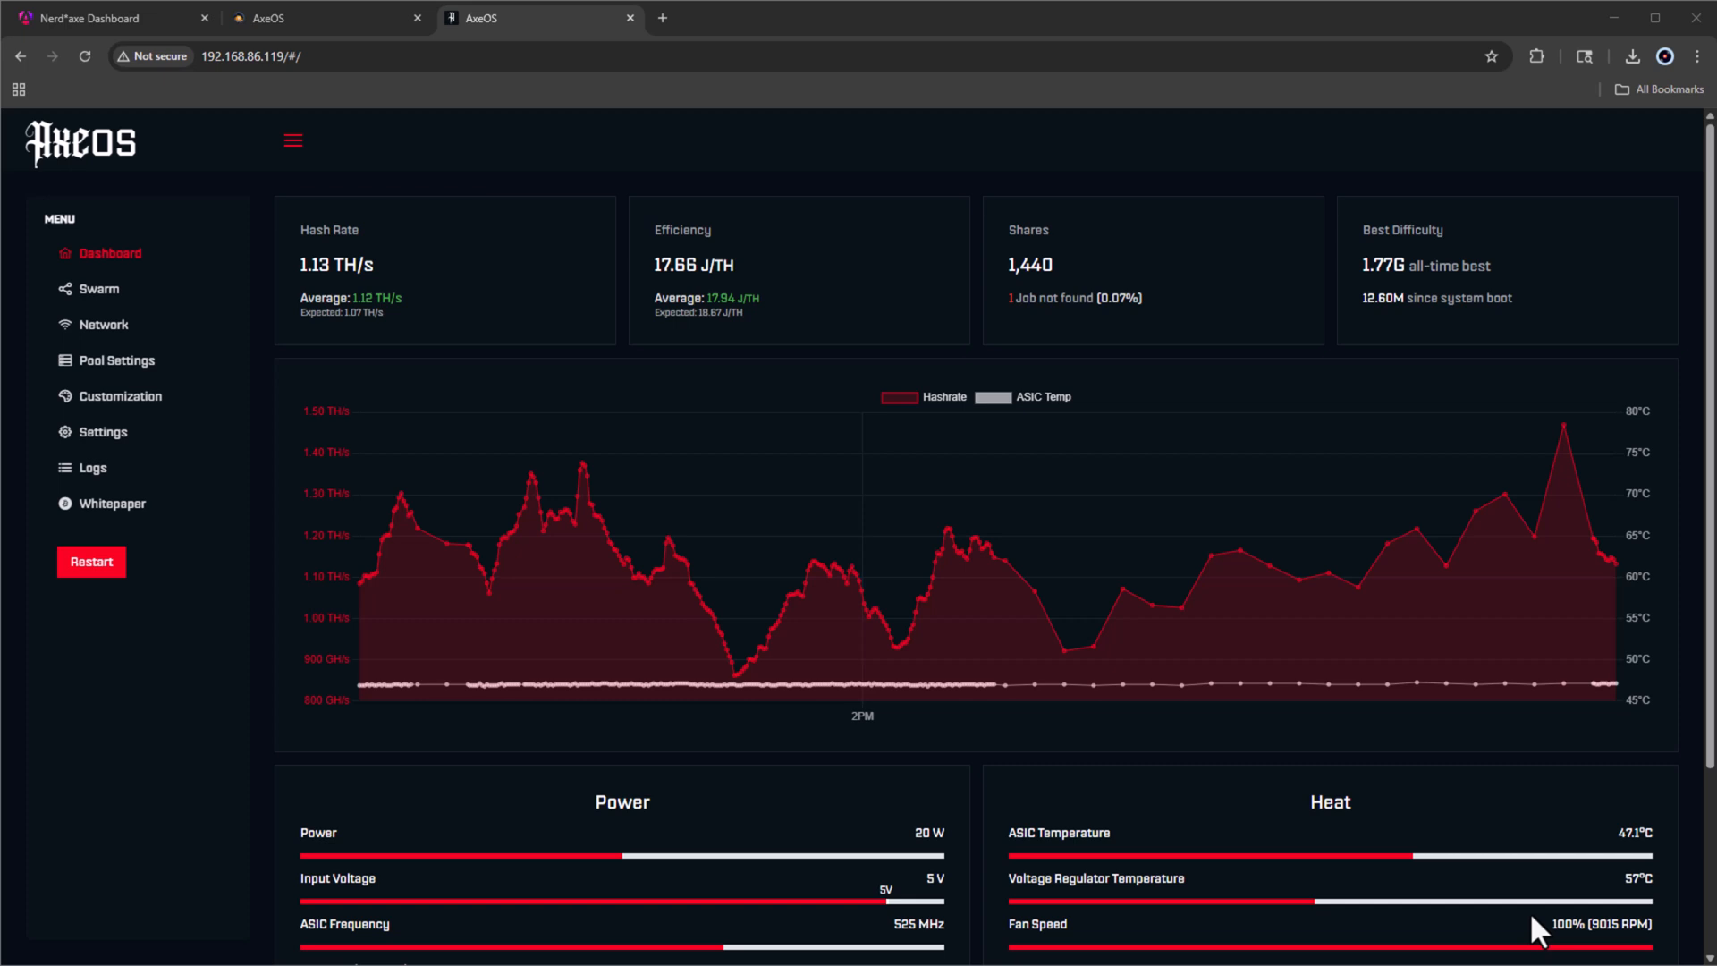
left_click(104, 18)
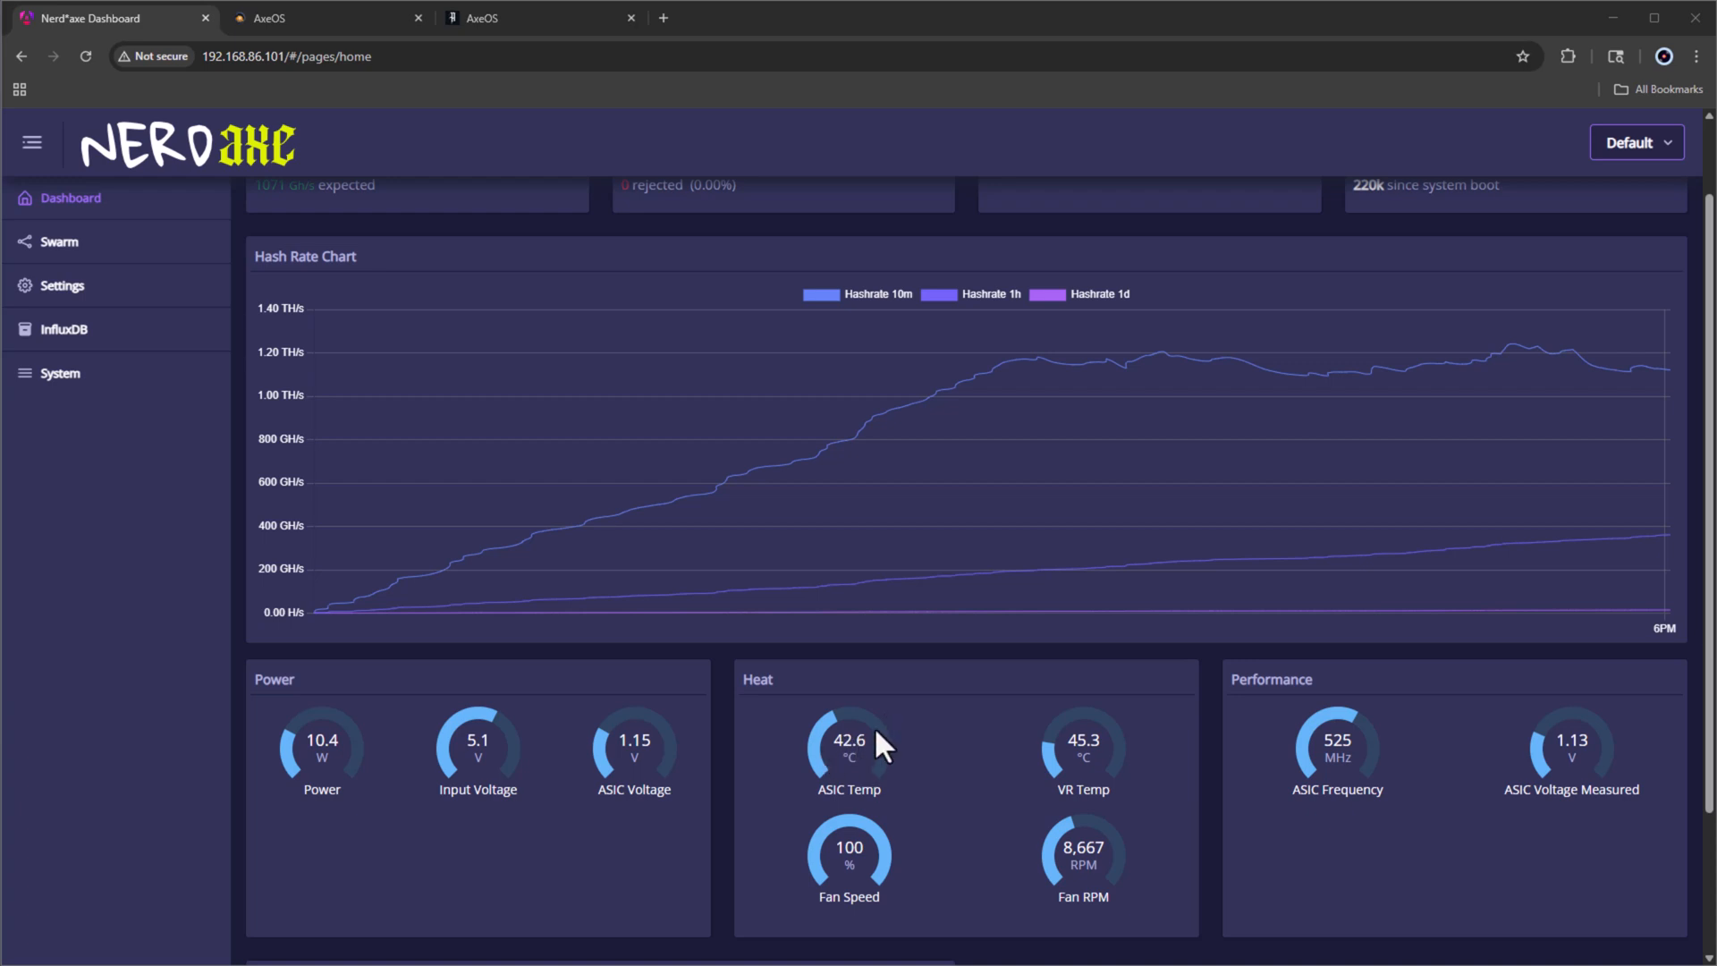
mouse_move(1065, 794)
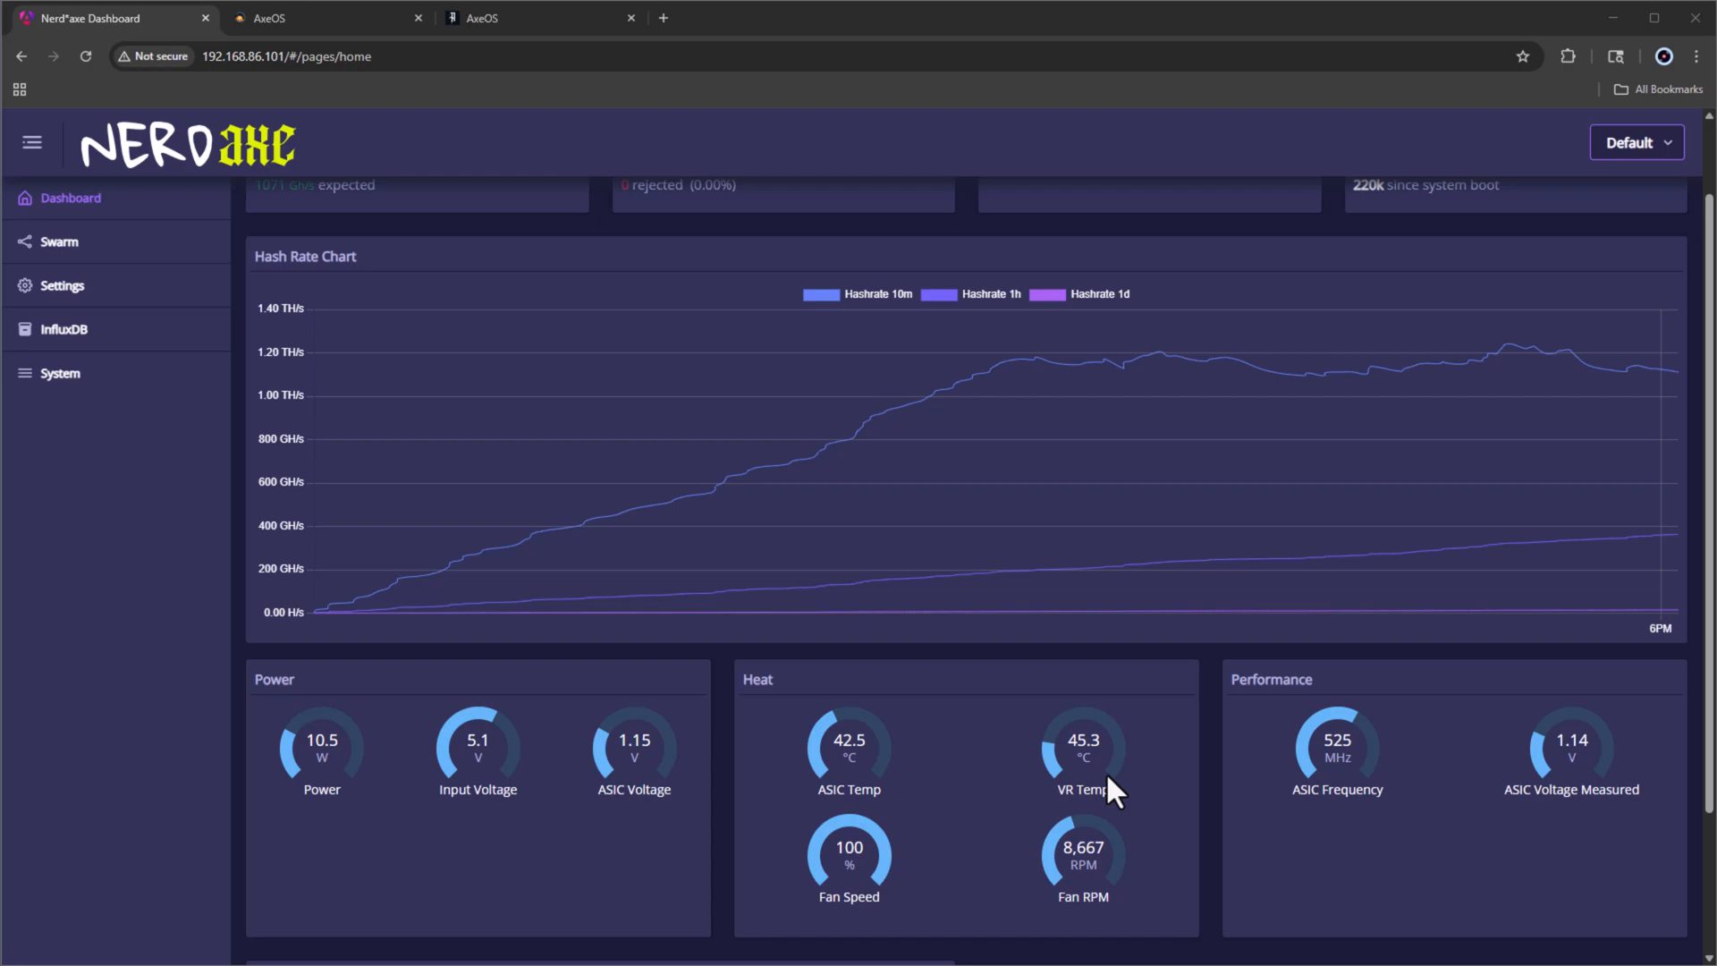
Step: Review the first miner's heat readings, then show the second miner at ASIC 43.1 °C, VR 47 °C
left_click(318, 18)
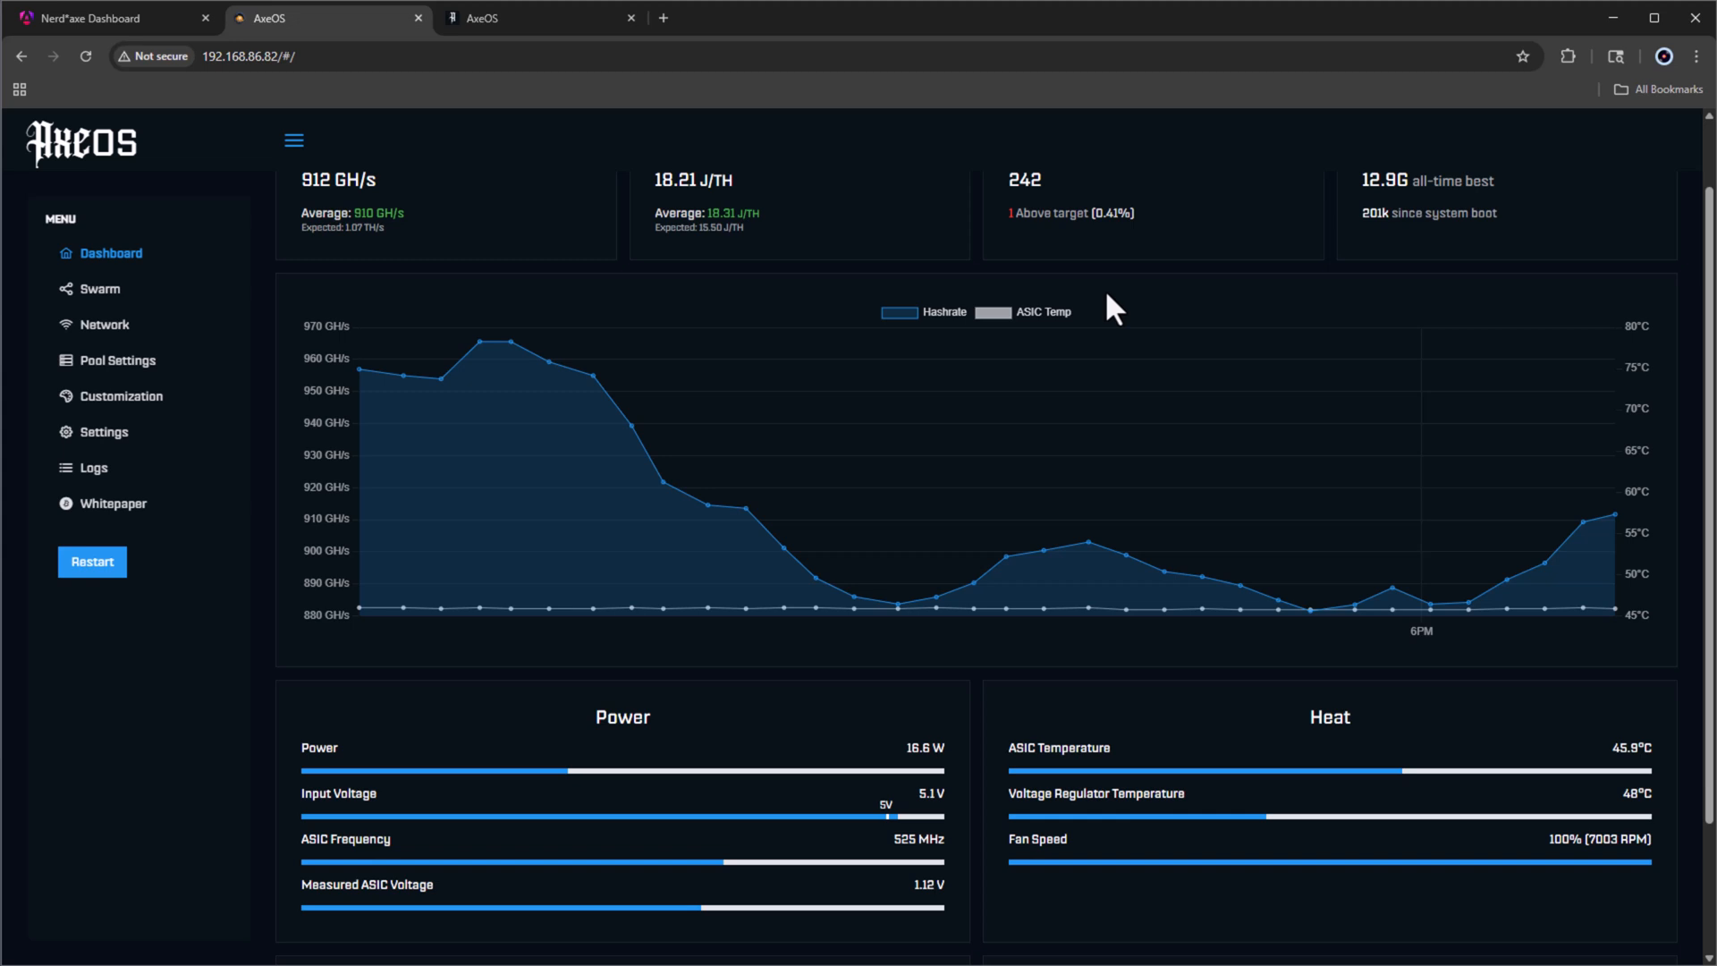
left_click(538, 18)
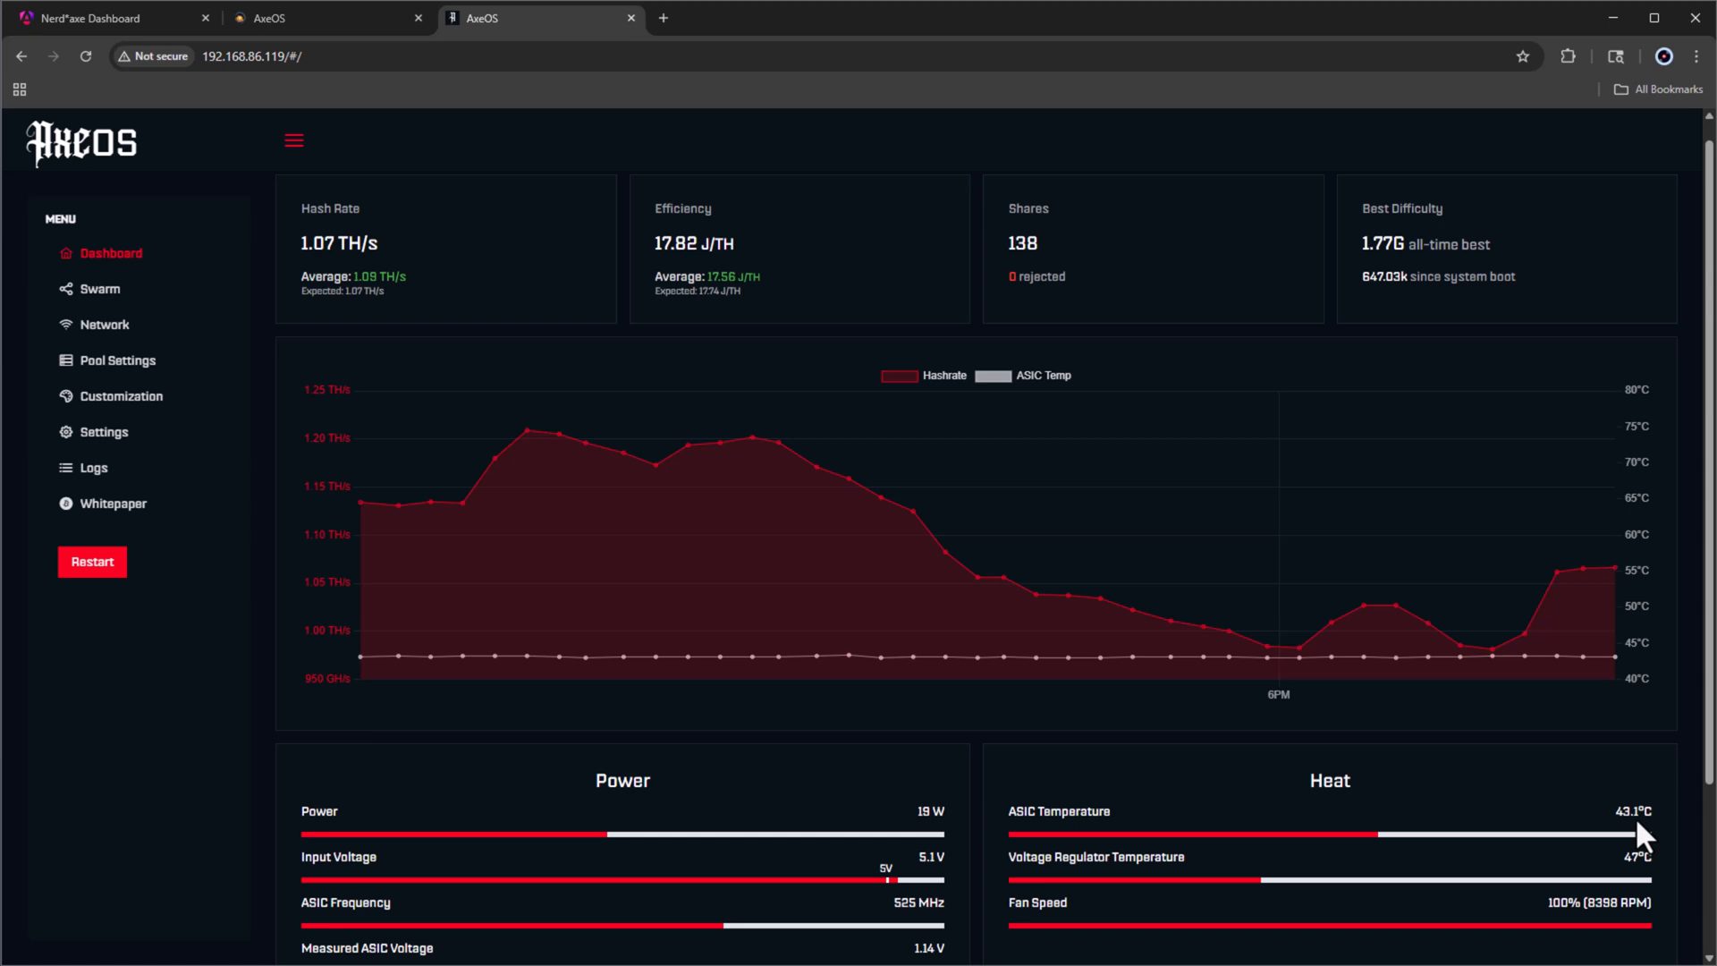